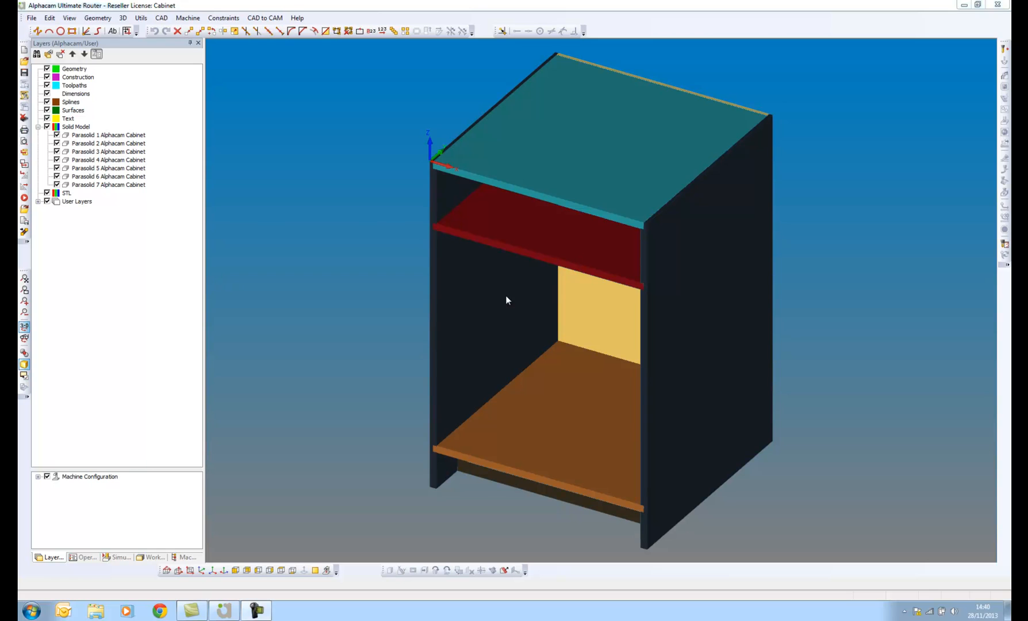
mouse_move(515, 305)
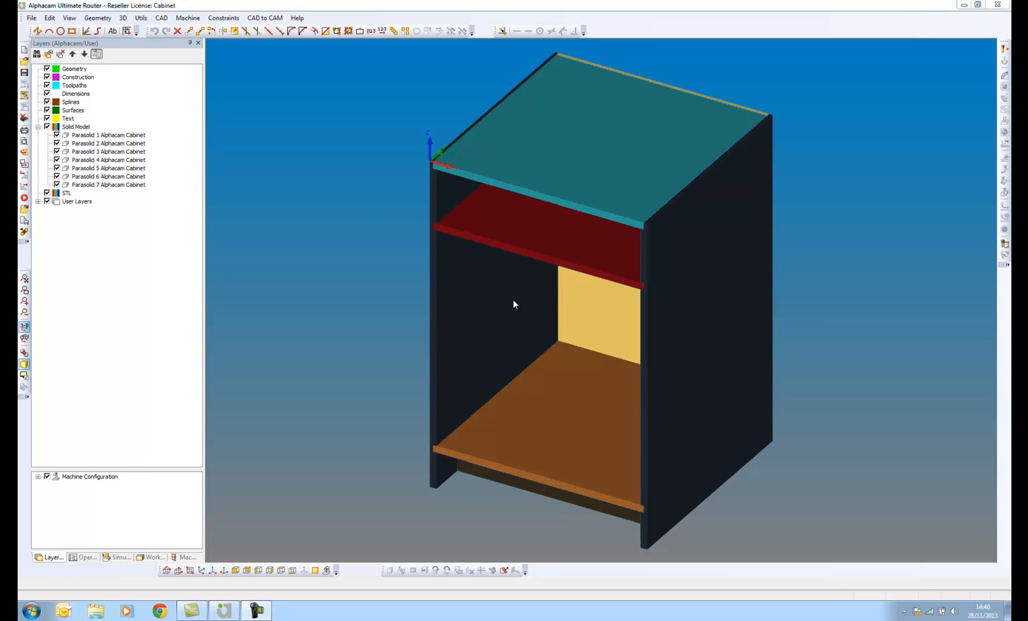
mouse_move(519, 300)
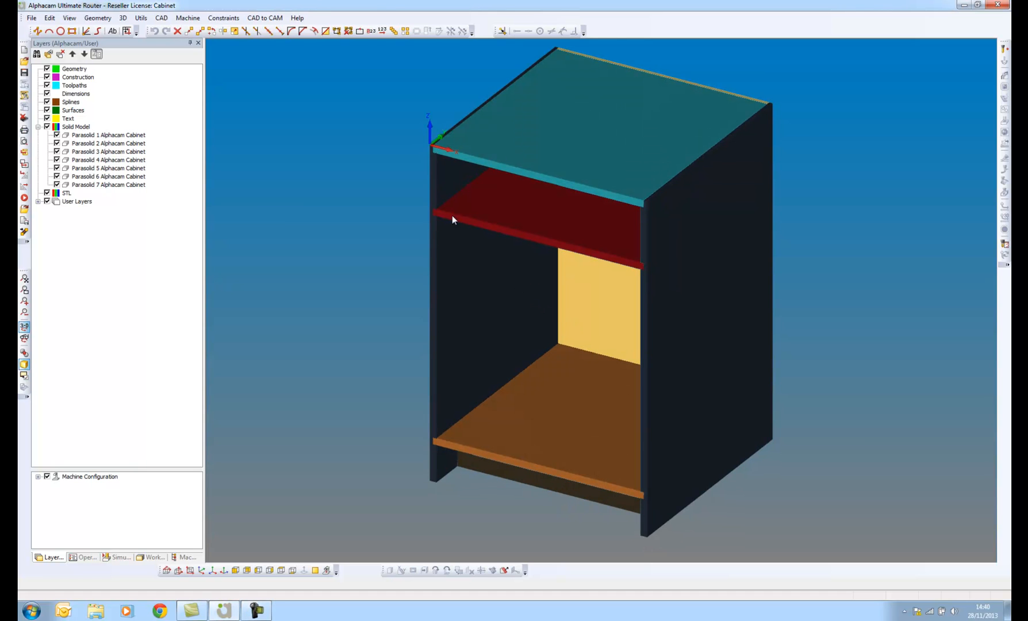
Start the CAD to CAM conversion and move the clear-drawing warning aside
click(264, 19)
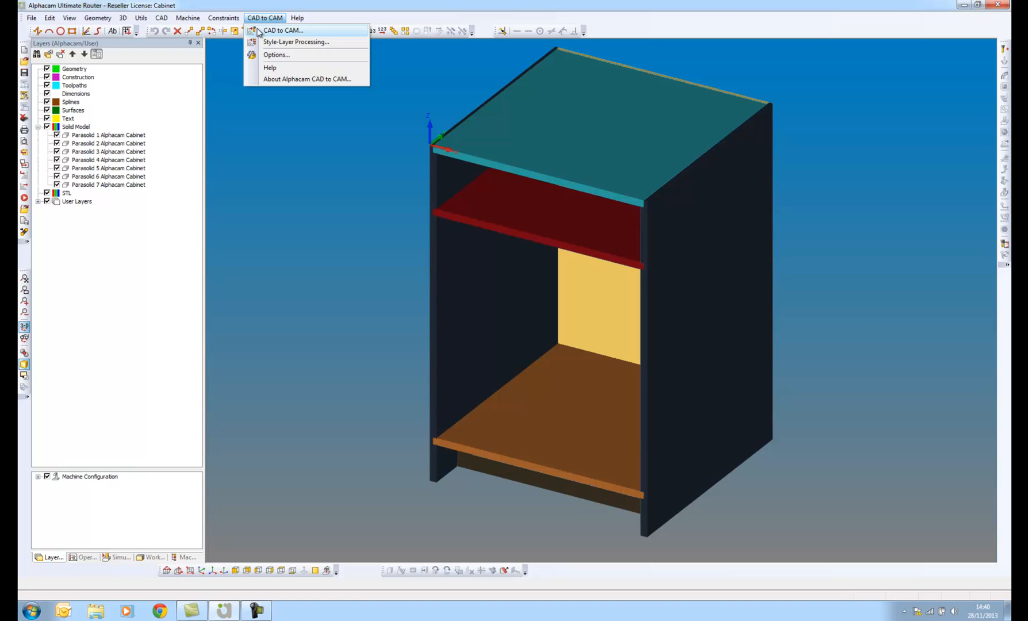
click(288, 31)
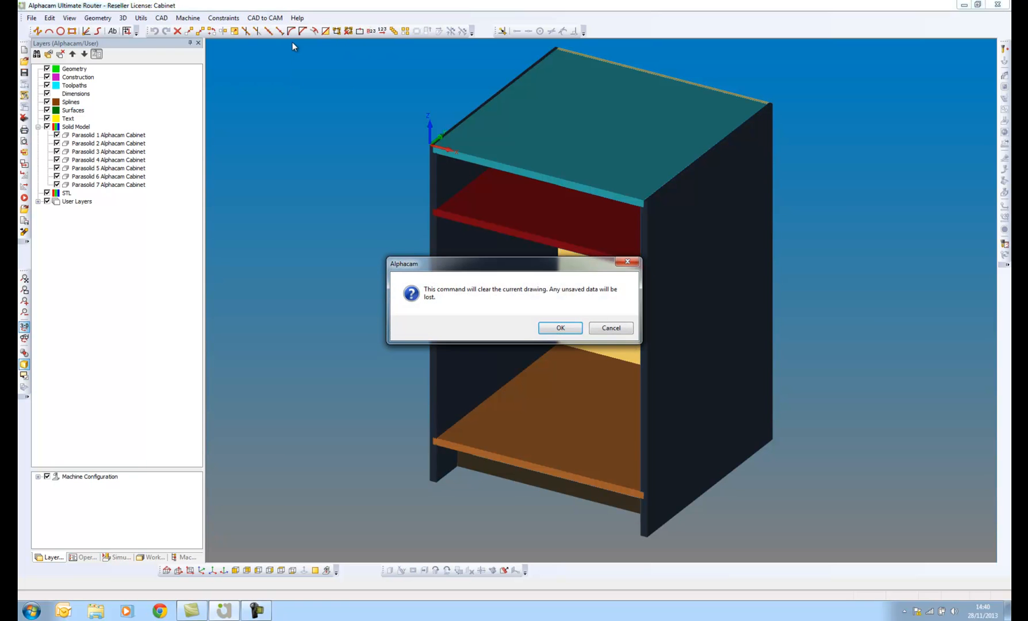
drag(516, 263, 425, 195)
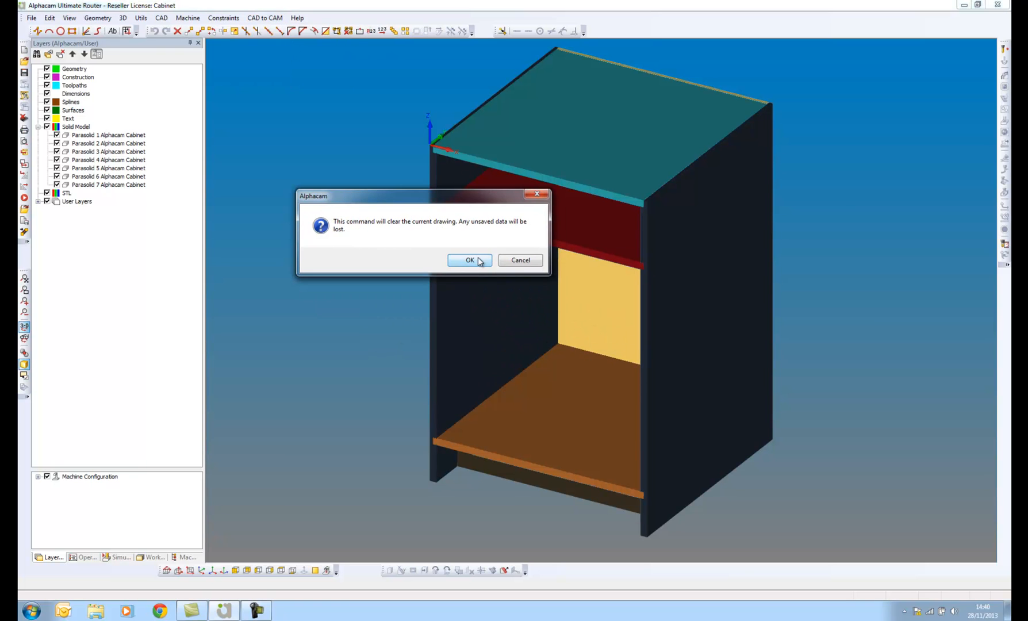
Clear the drawing and accept the UGM layer assignments with Open Areas 12mm pocketing
click(469, 260)
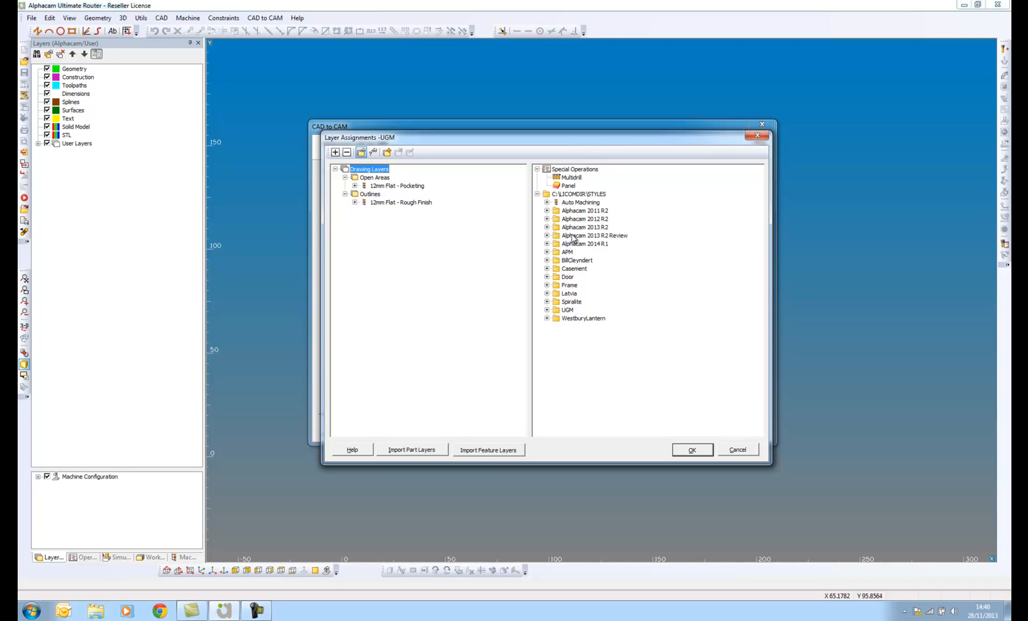
mouse_move(590, 231)
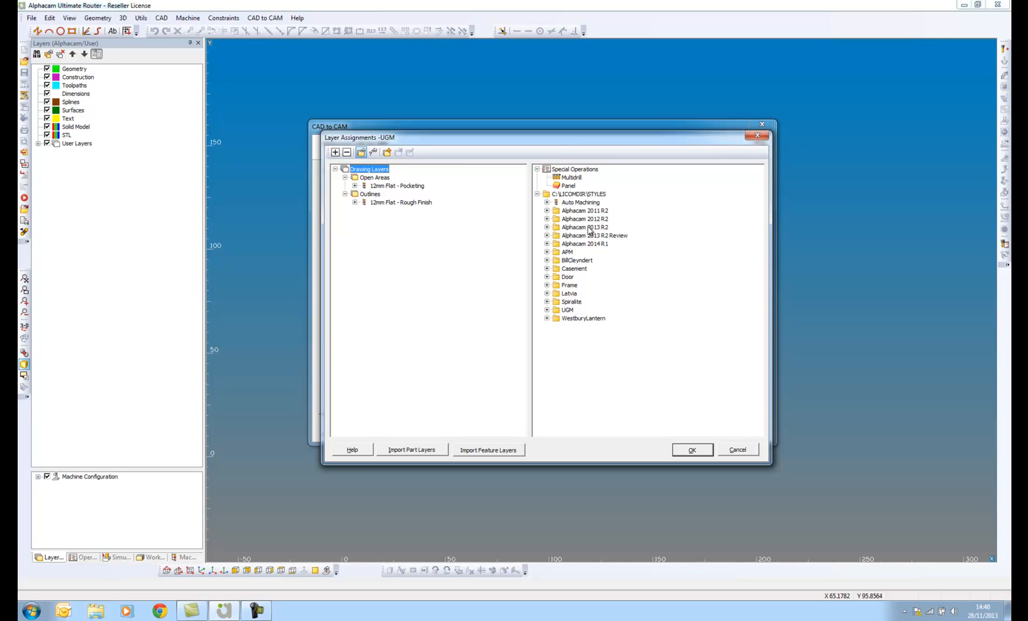
mouse_move(437, 229)
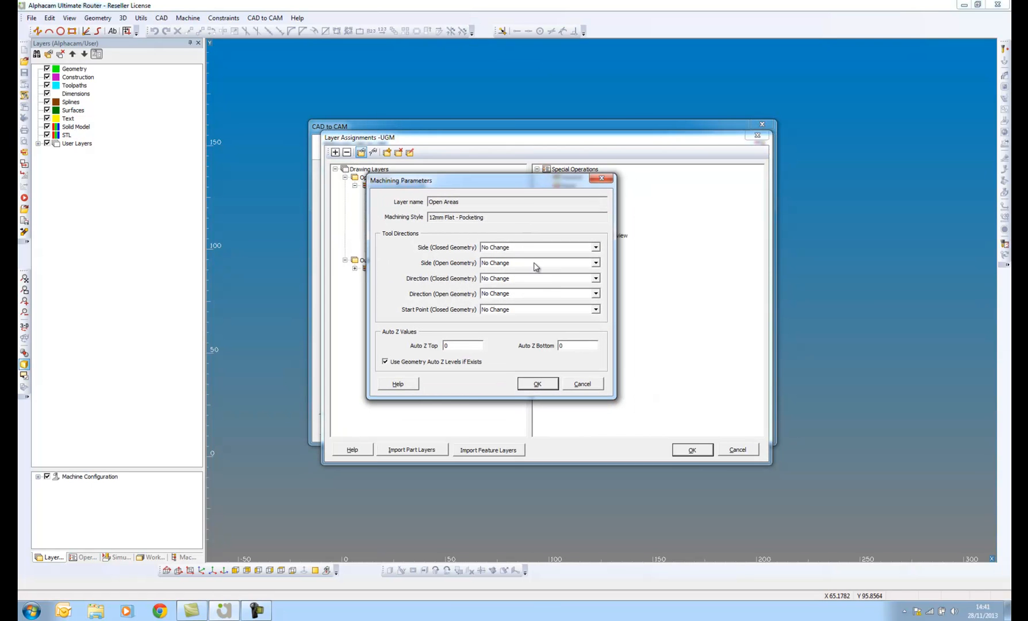
mouse_move(536, 247)
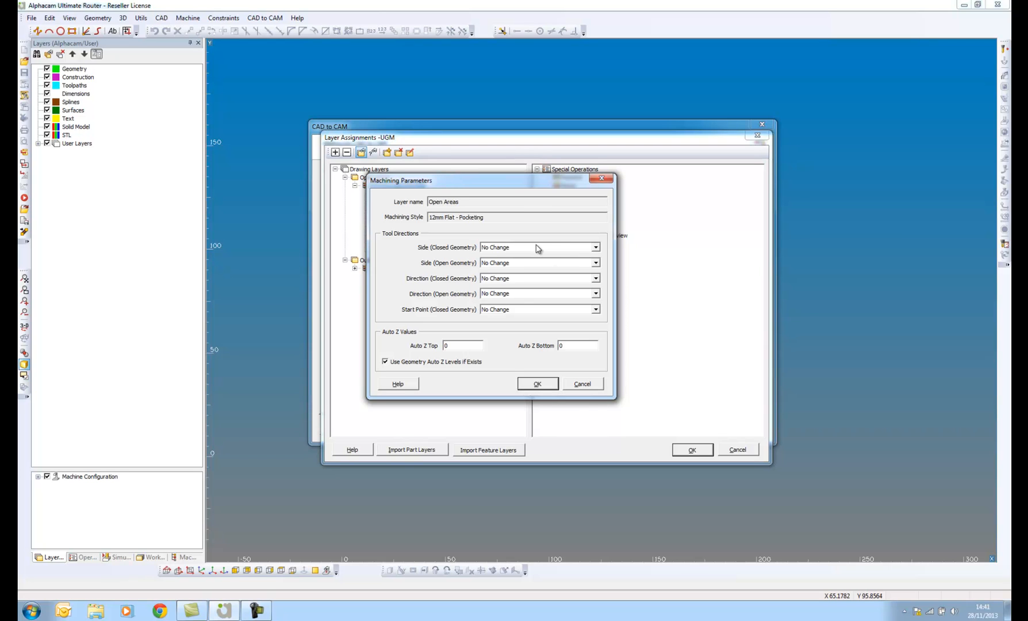
mouse_move(535, 313)
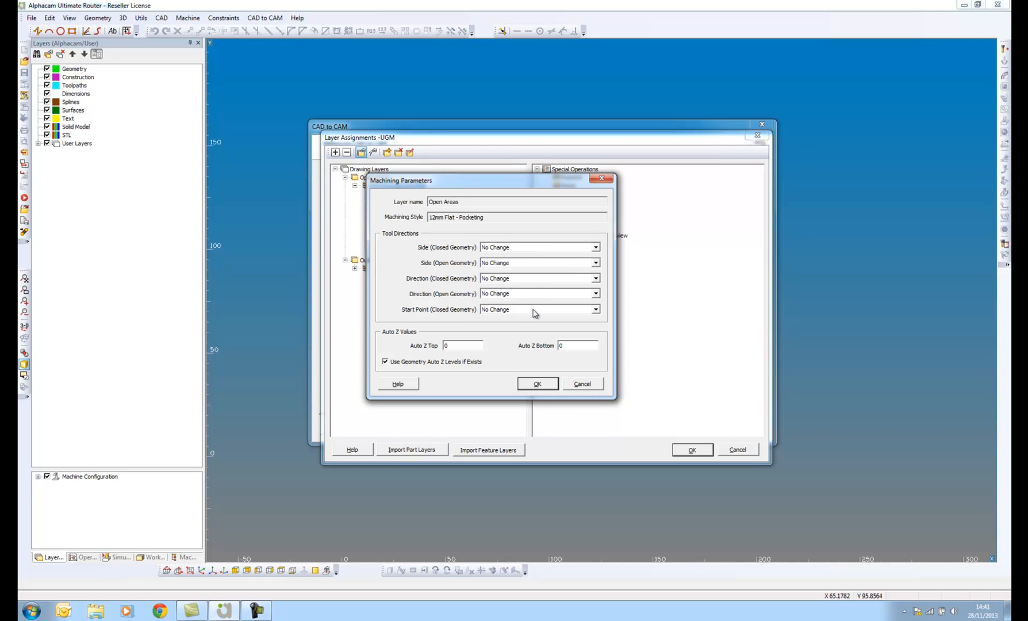
mouse_move(528, 278)
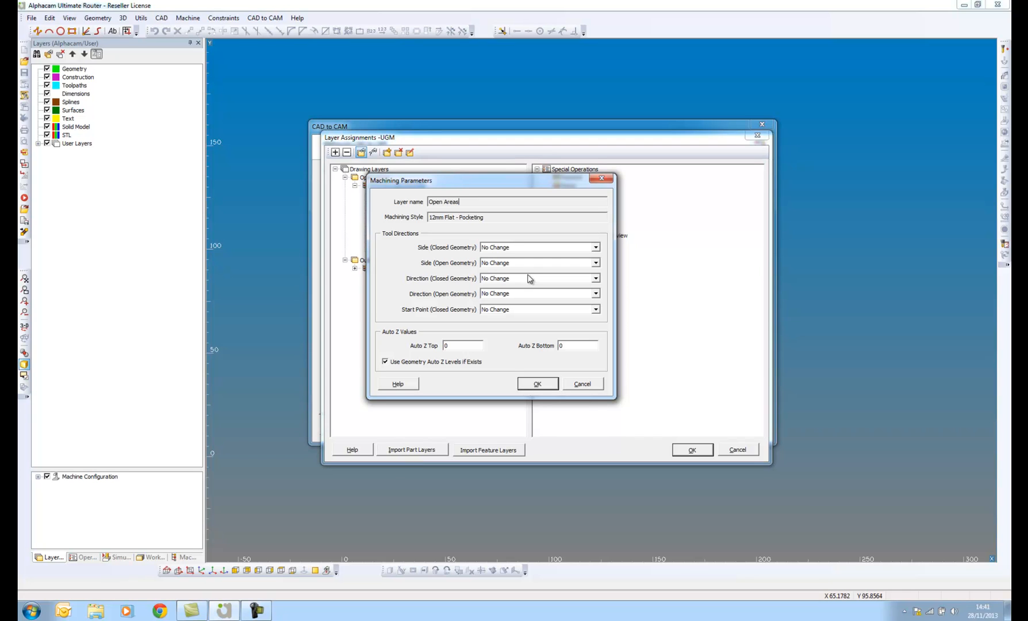
mouse_move(446, 367)
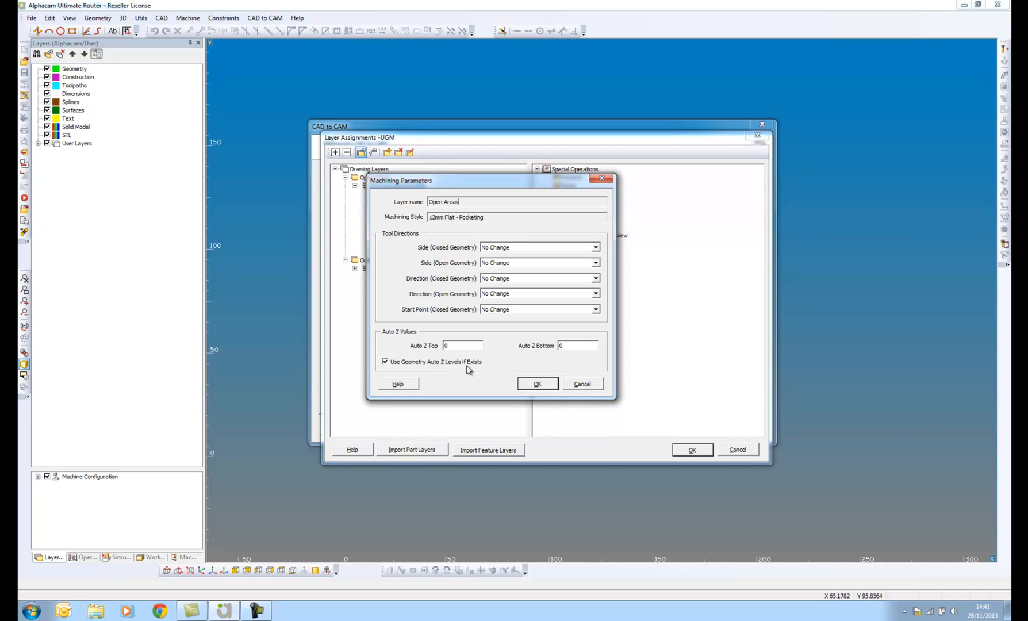
mouse_move(467, 366)
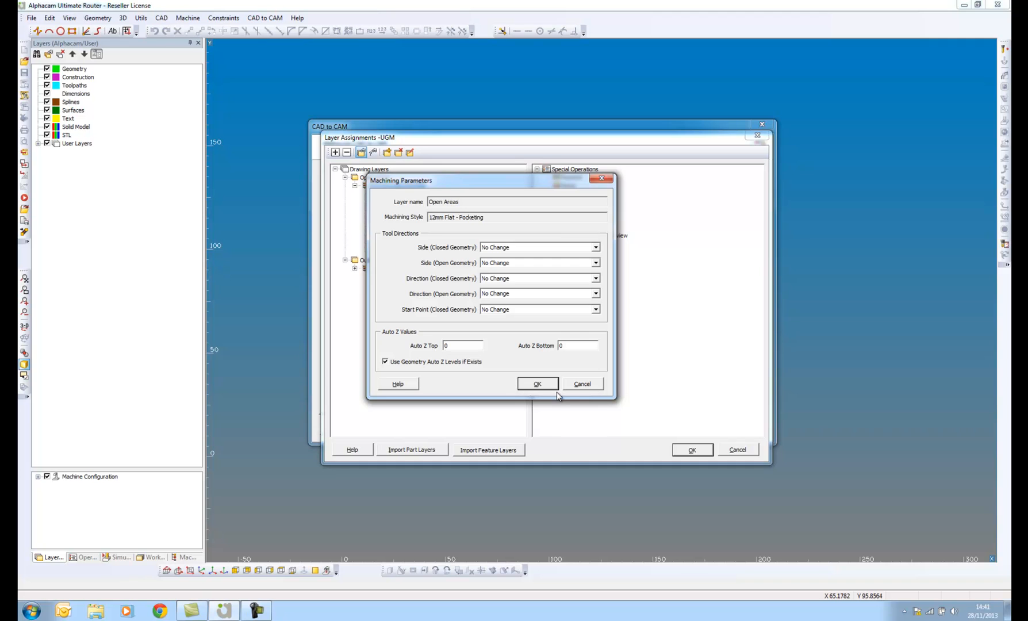
click(537, 384)
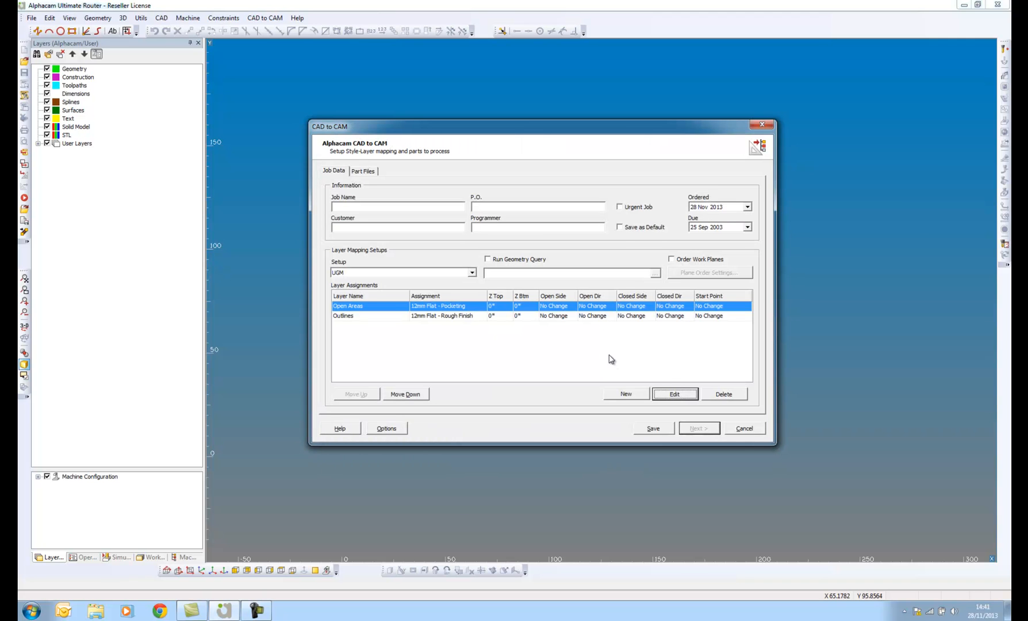
mouse_move(361, 276)
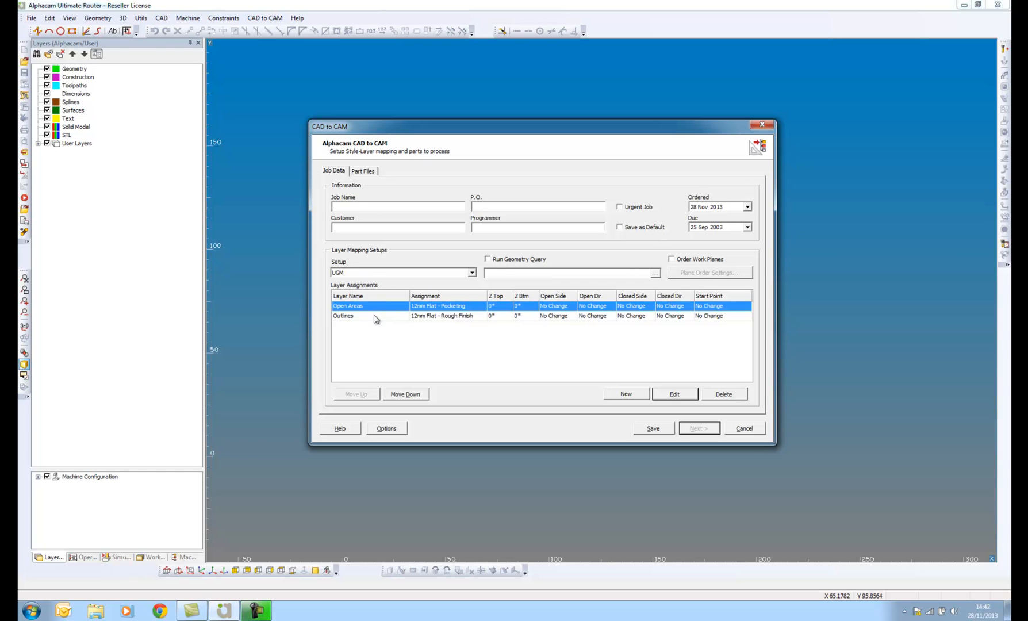
Name the job 2014 and add the seven Parasolid Alphacam Cabinet .ard part files
click(343, 316)
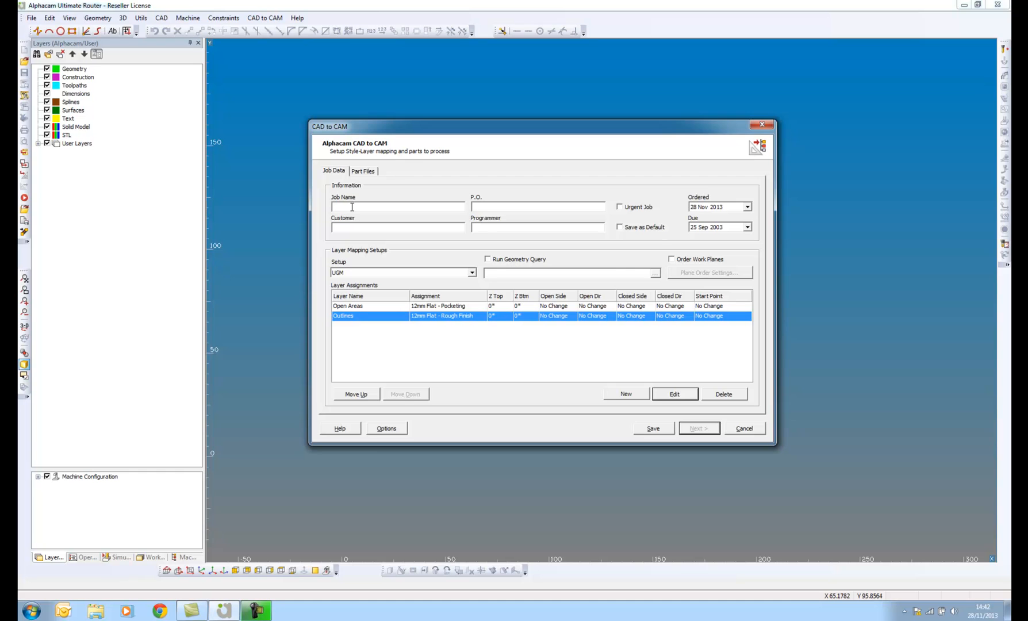
text(2014)
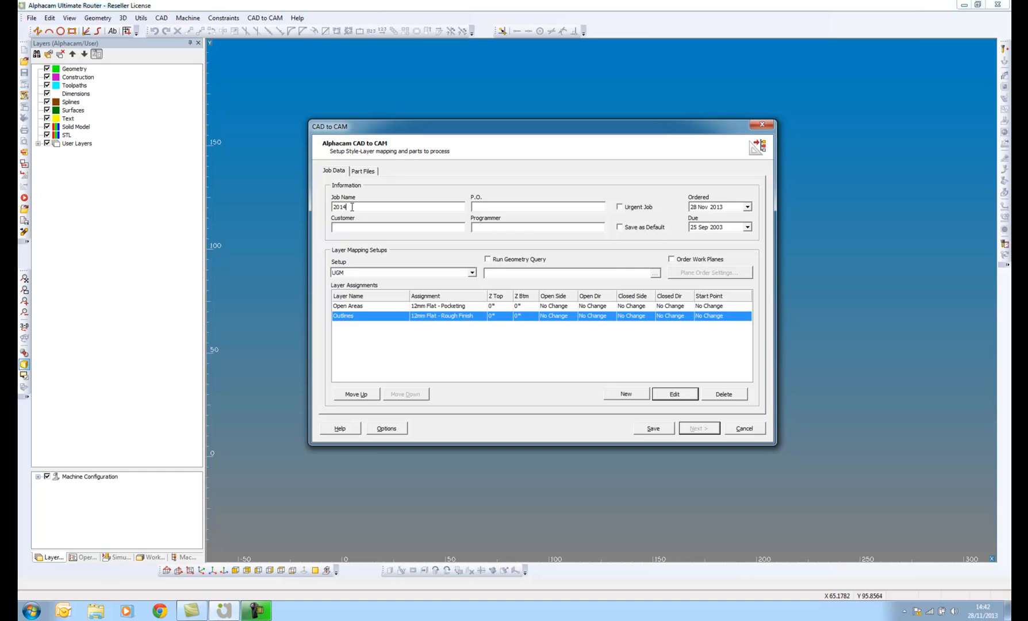
click(362, 171)
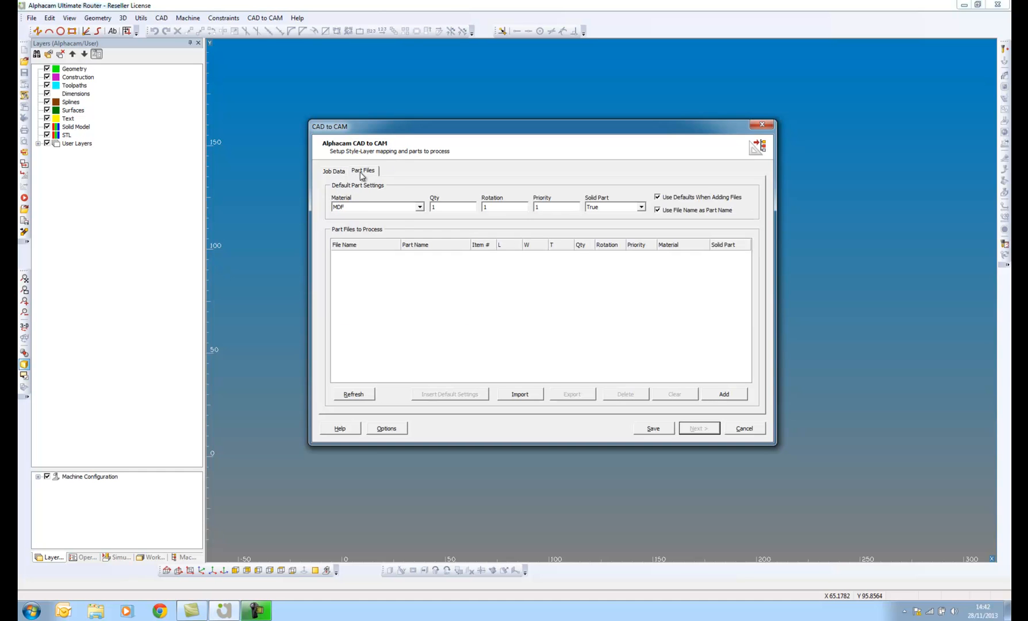
mouse_move(501, 295)
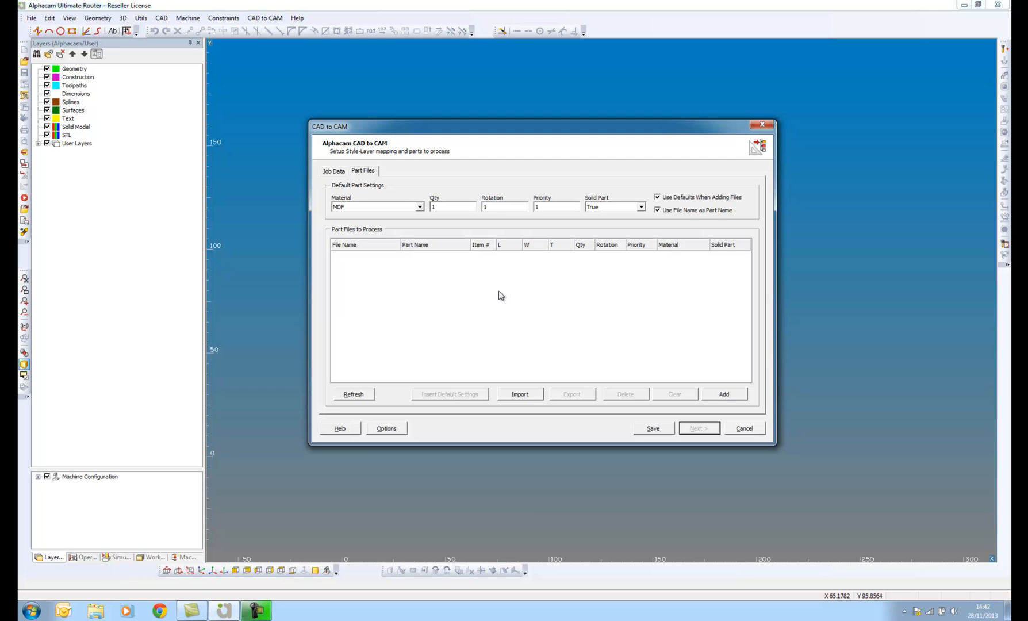
mouse_move(460, 218)
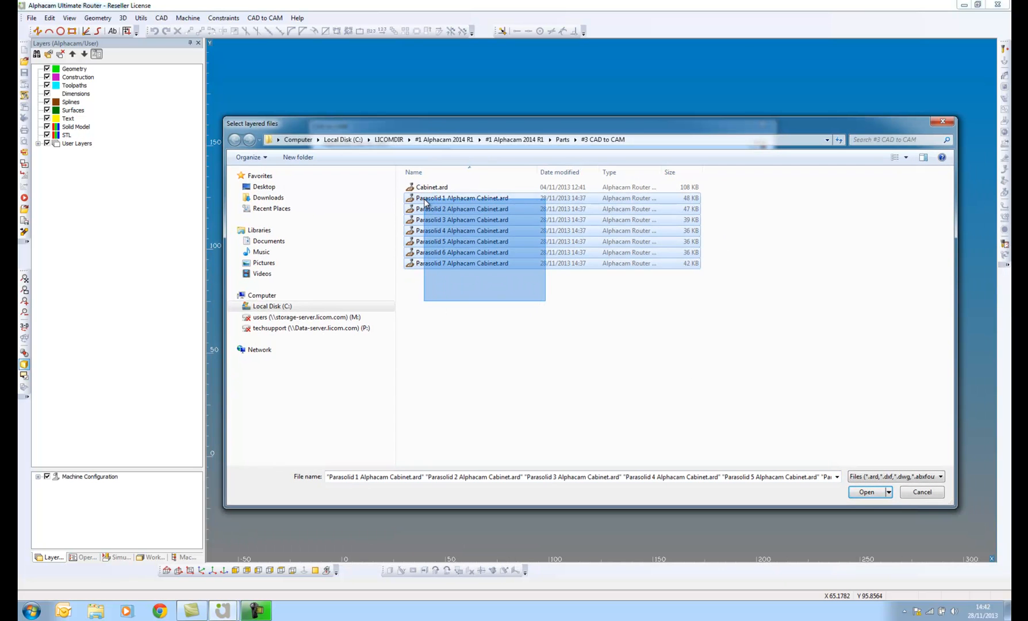
click(867, 492)
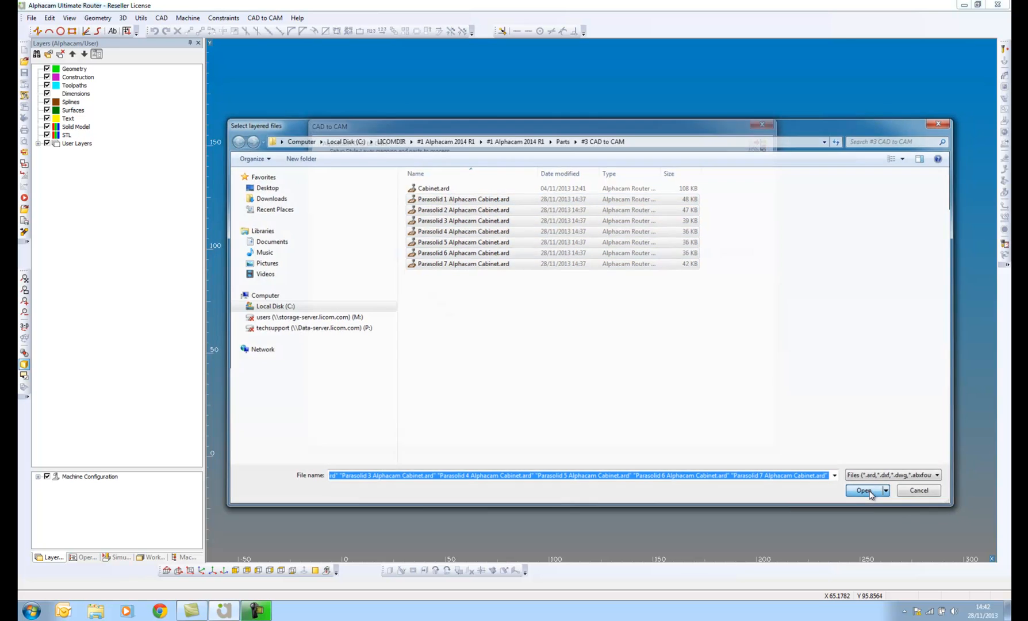
click(864, 490)
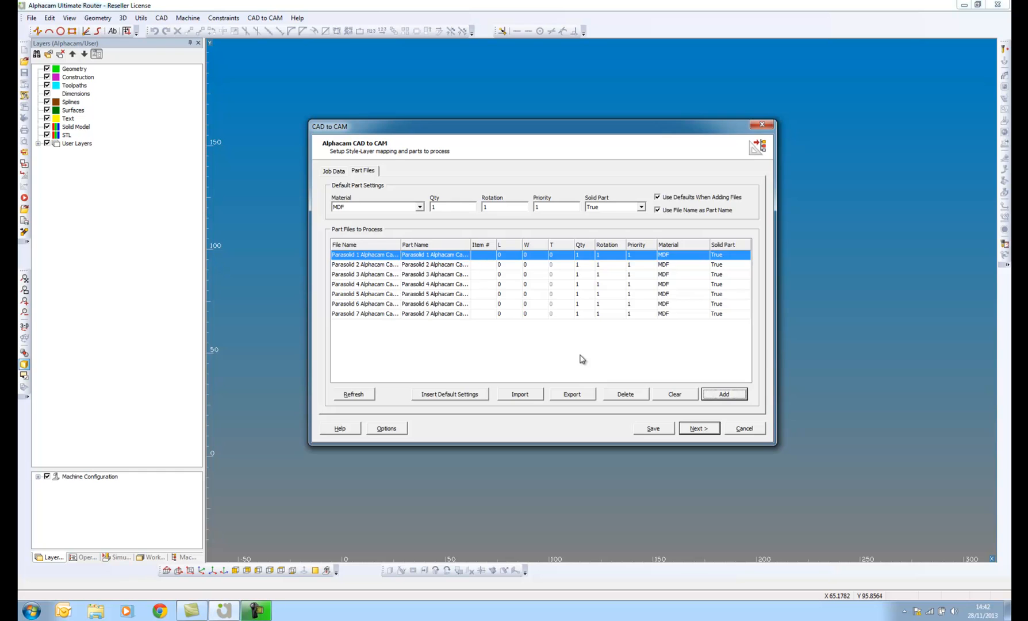
Advance from Job Data to the material and part list page of the wizard
click(332, 170)
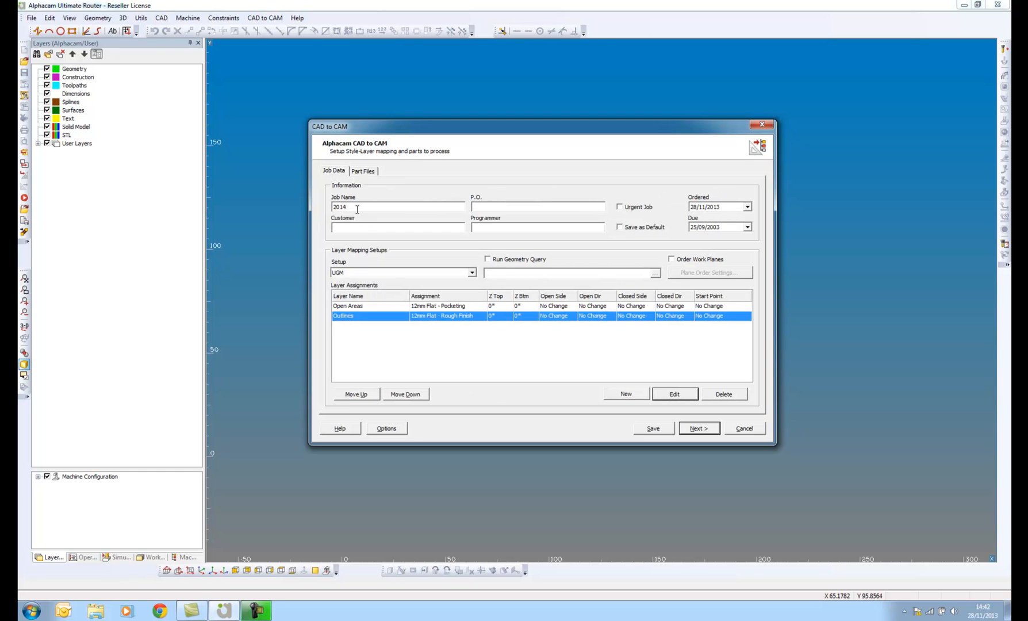
mouse_move(503, 356)
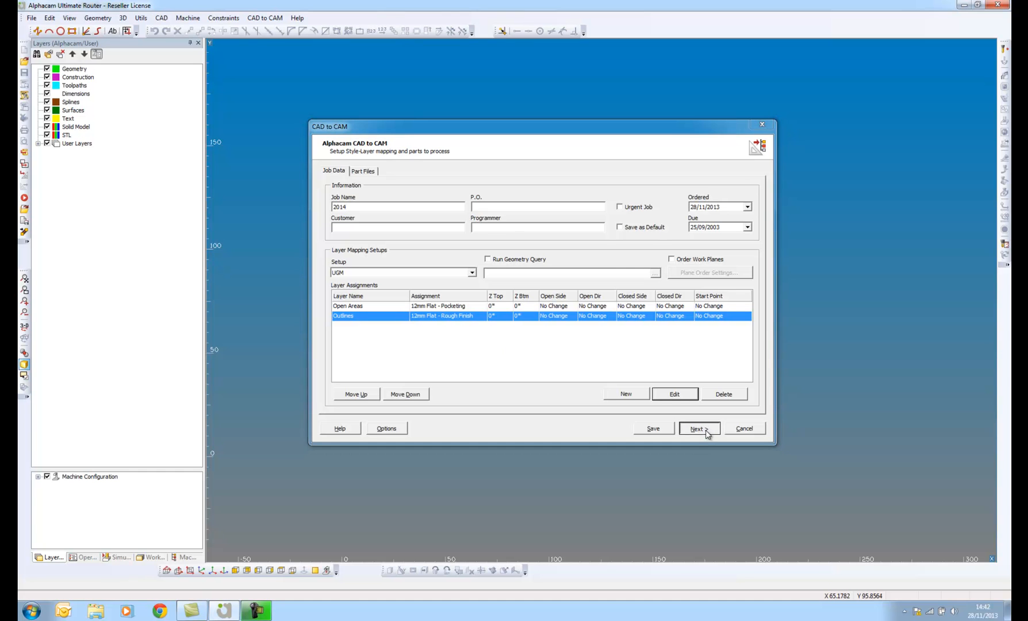
click(698, 429)
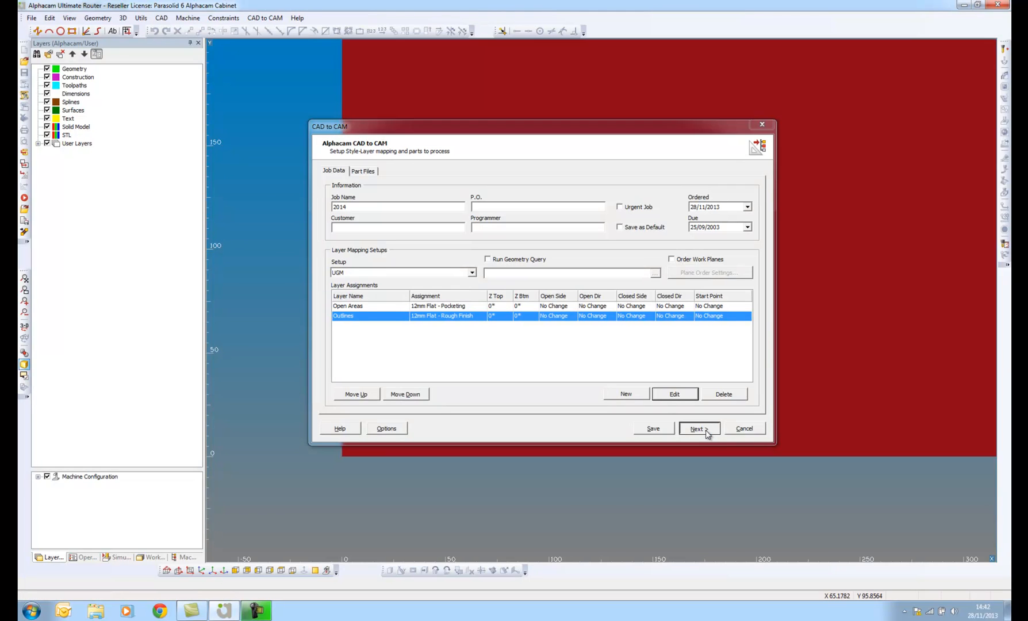
click(697, 429)
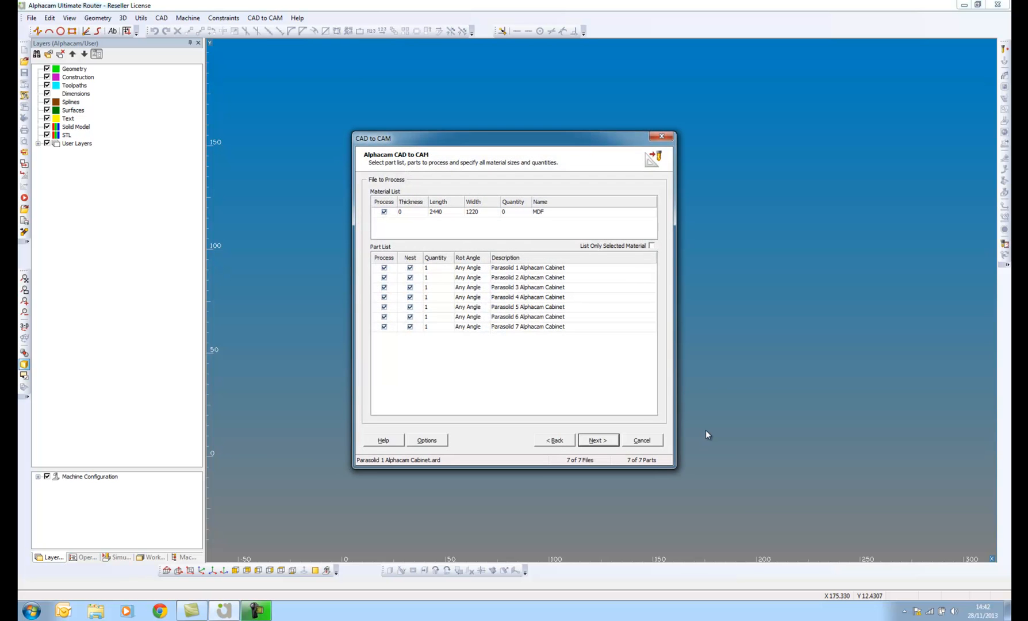
mouse_move(511, 376)
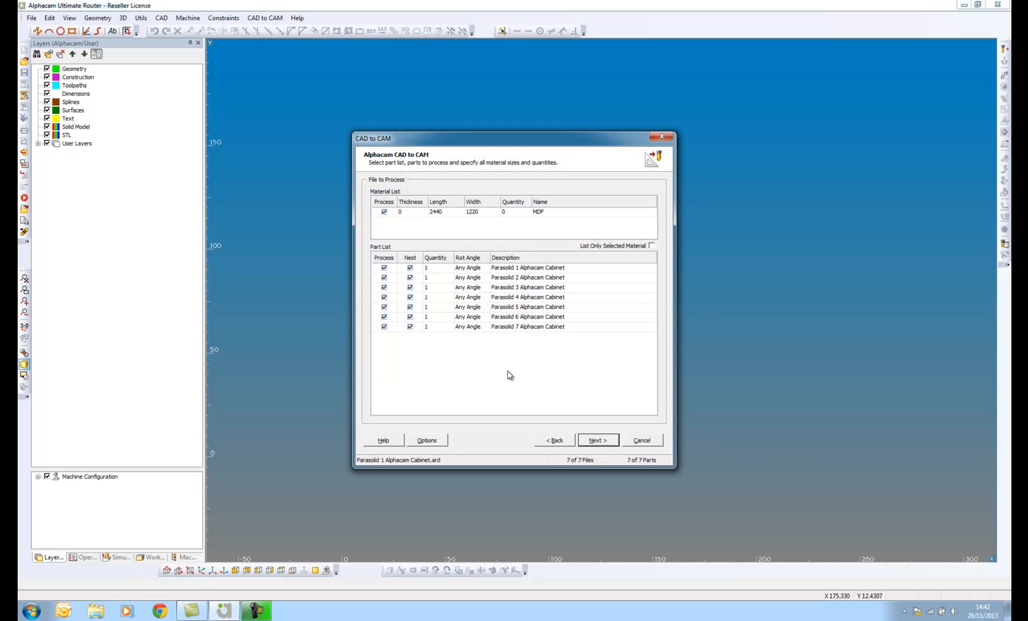
click(598, 440)
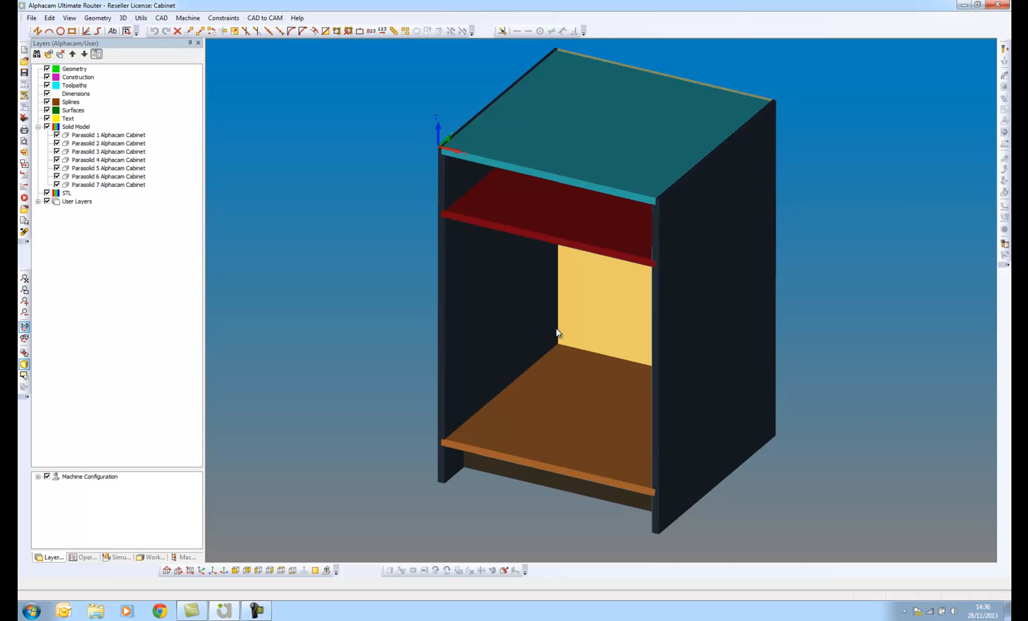
mouse_move(559, 336)
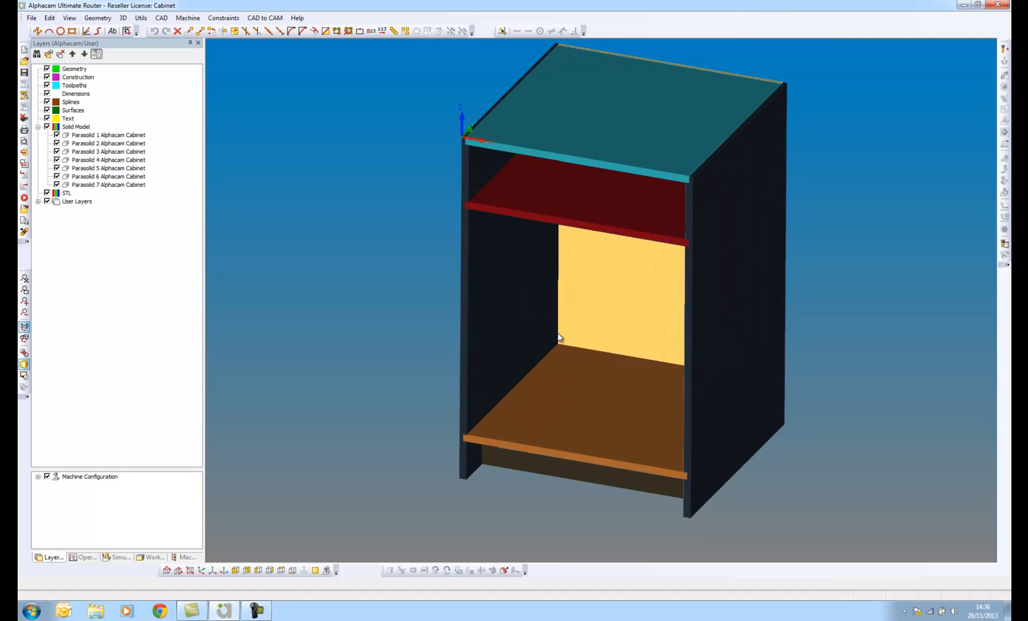
Save the cabinet solid bodies as auto-aligned part files in the #3 CAD to CAM folder
drag(559, 337, 585, 268)
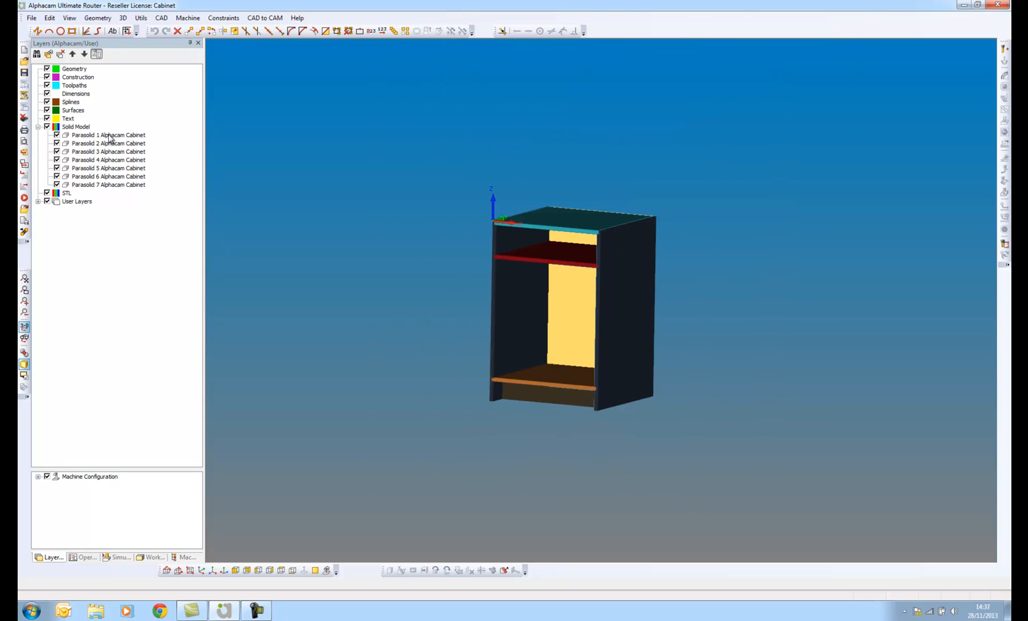
click(108, 134)
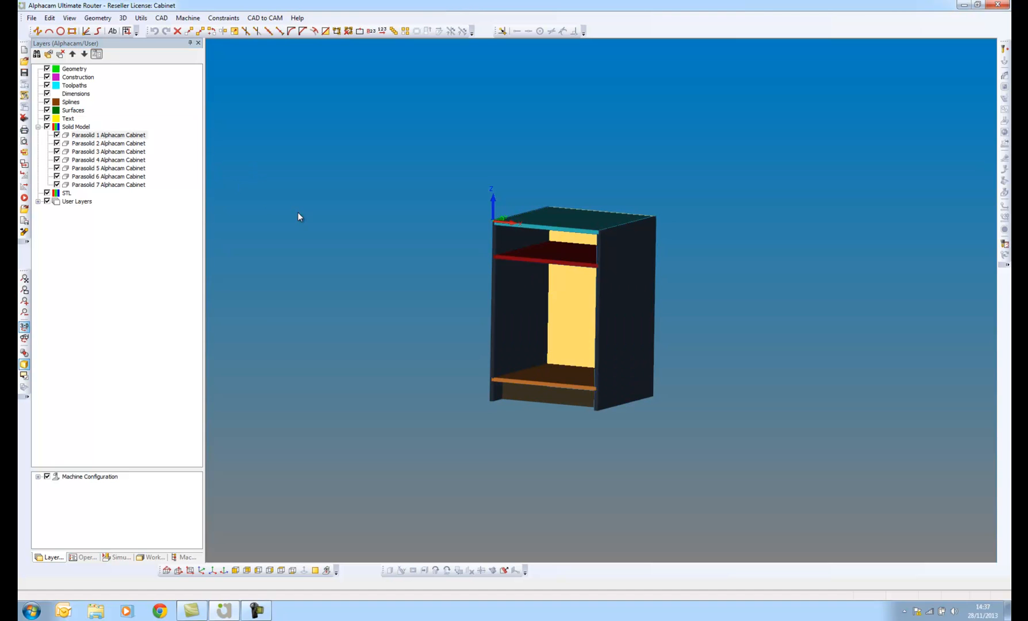
click(32, 18)
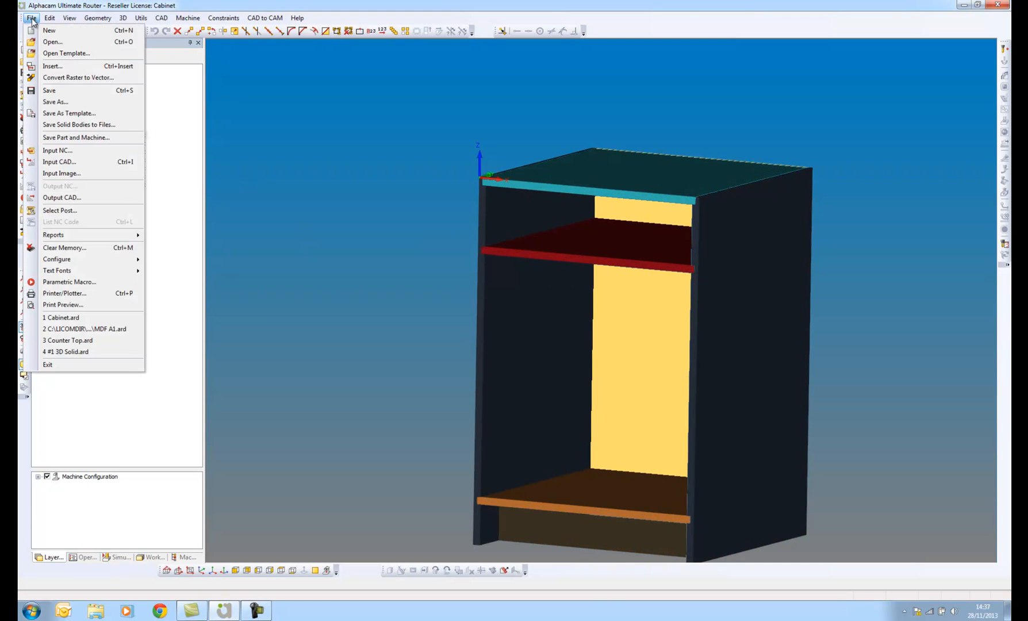
mouse_move(76, 125)
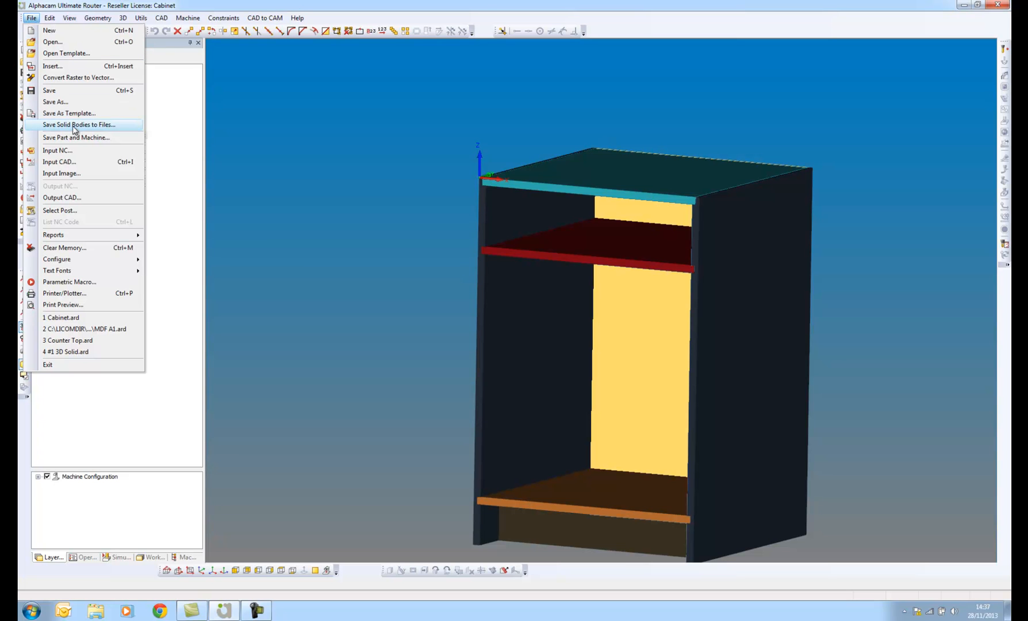
click(80, 125)
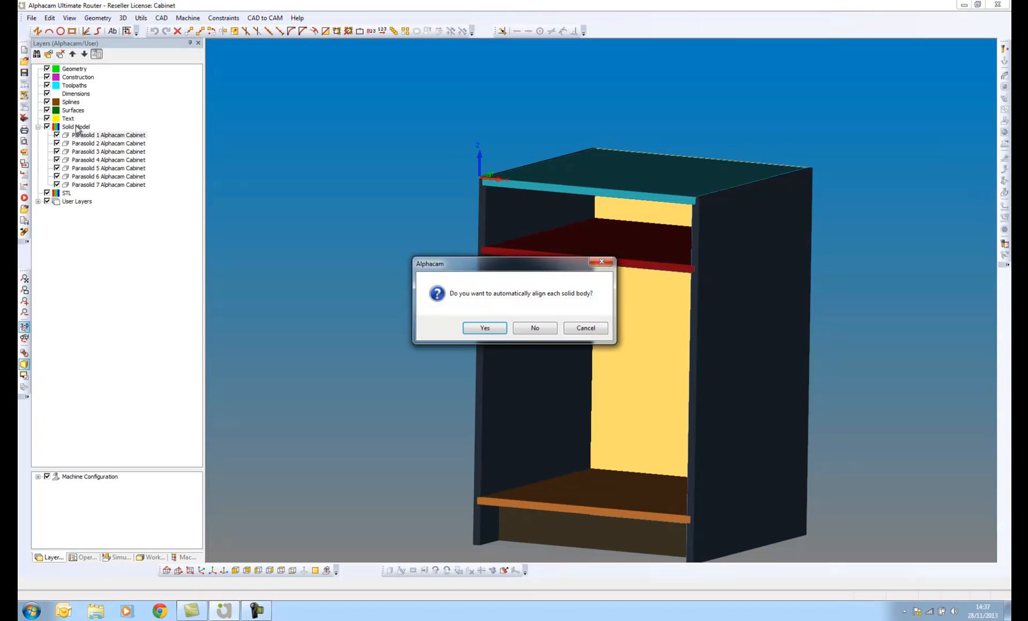
click(486, 328)
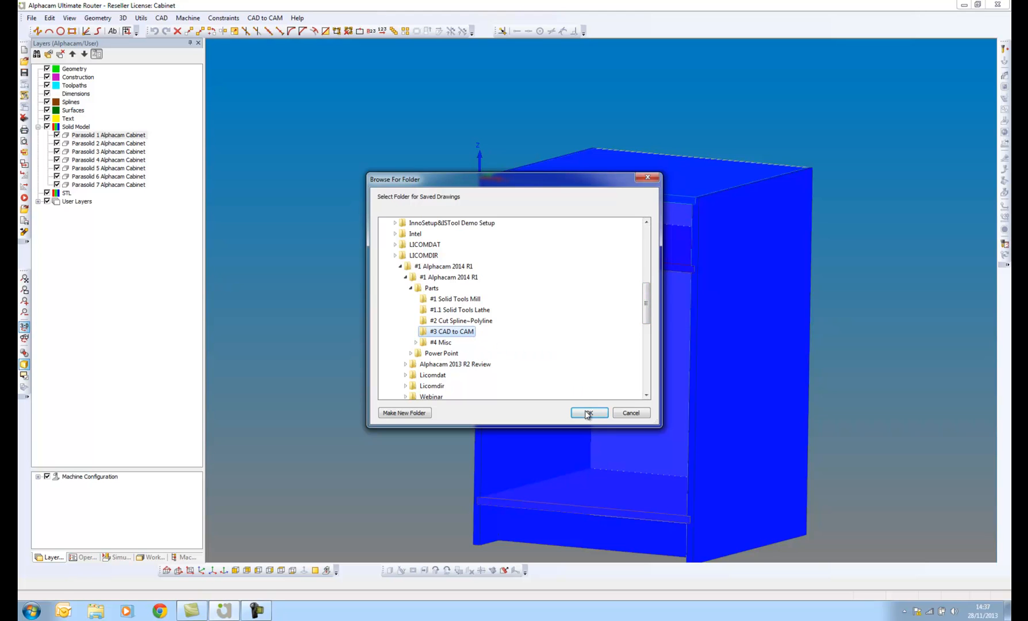
click(589, 413)
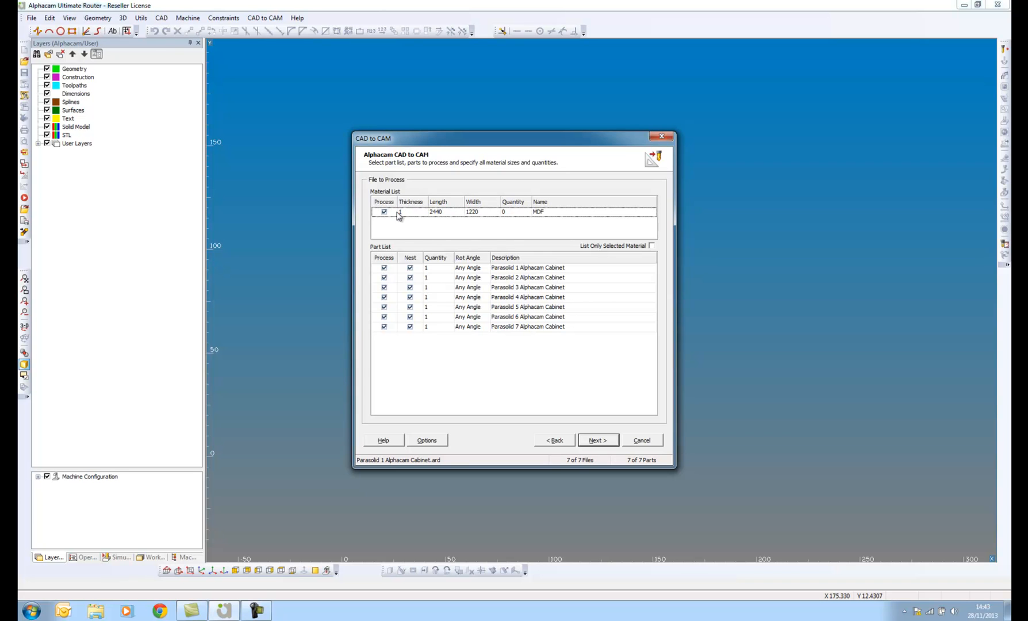
Set the MDF sheet thickness to 18 and finish the wizard with nested reports
text(18)
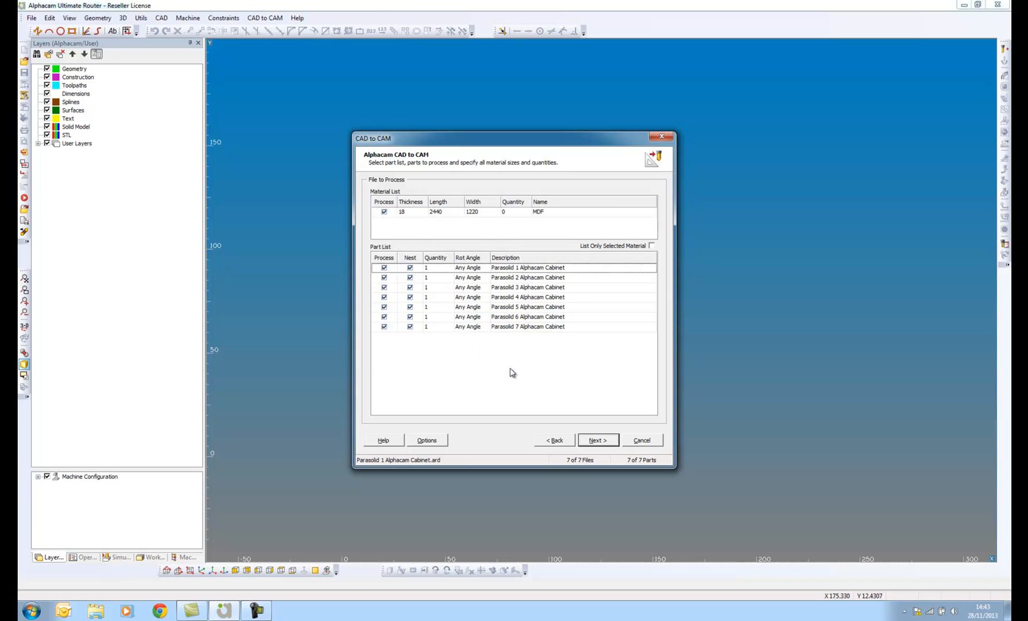
click(598, 440)
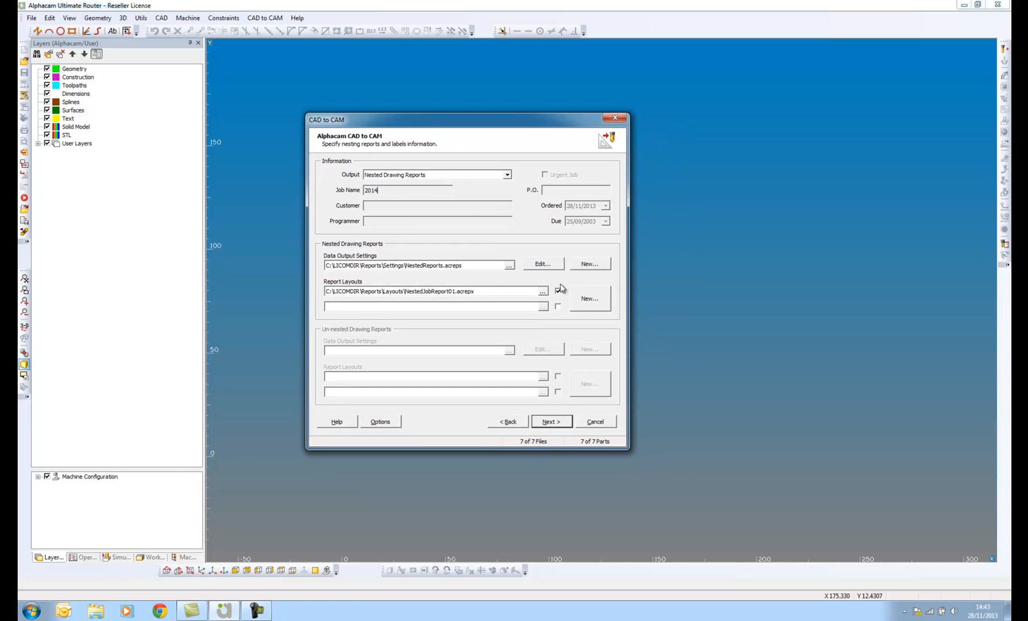
click(552, 422)
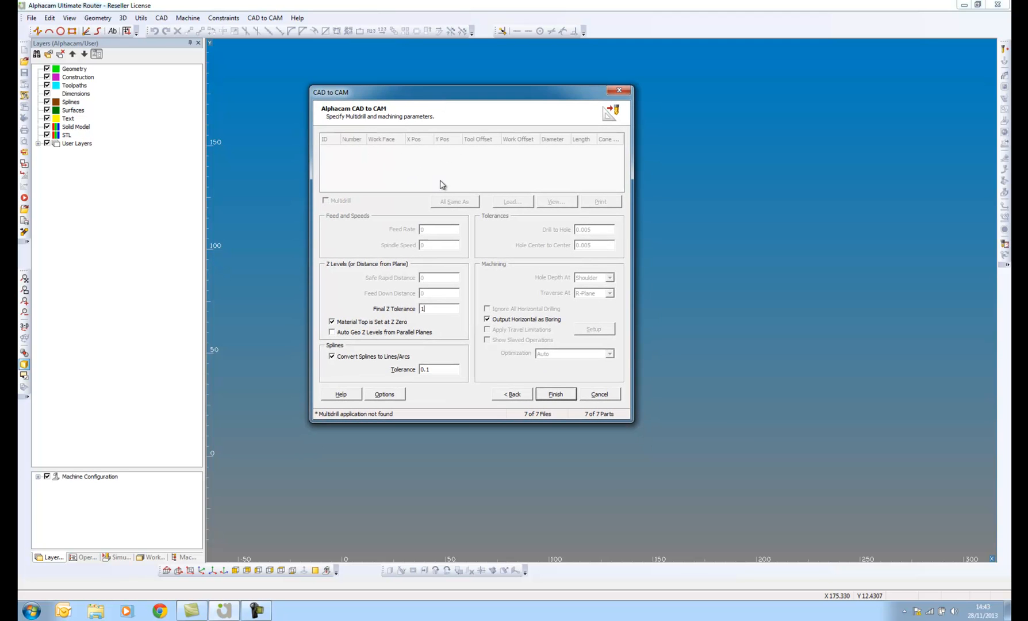
mouse_move(559, 397)
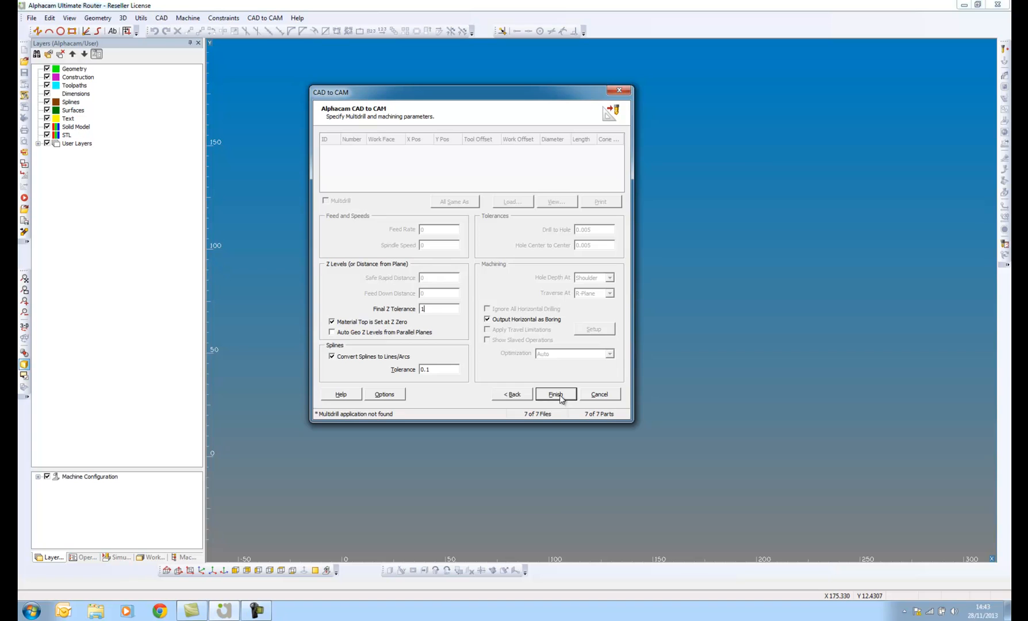
click(556, 394)
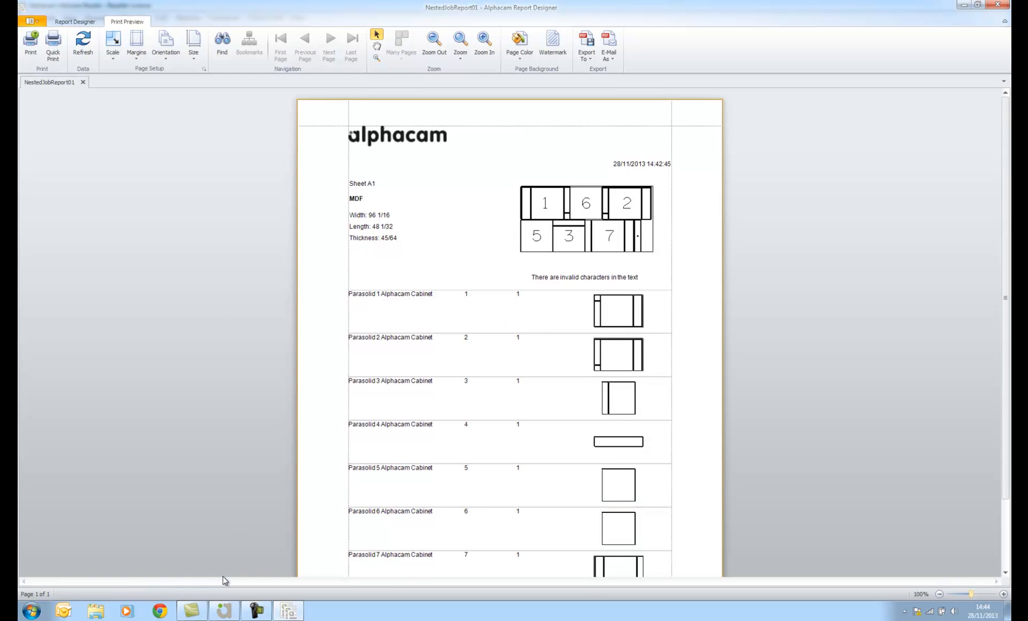
mouse_move(1009, 453)
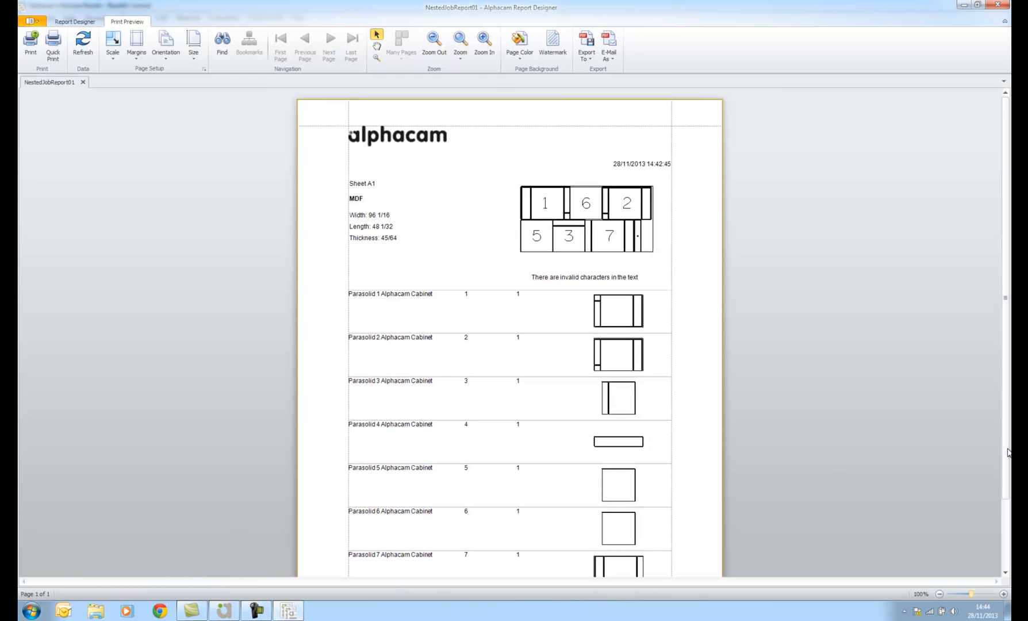
Scroll the NestedJobReport01 preview to the sheet layout and seven-part list
scroll(down, 3)
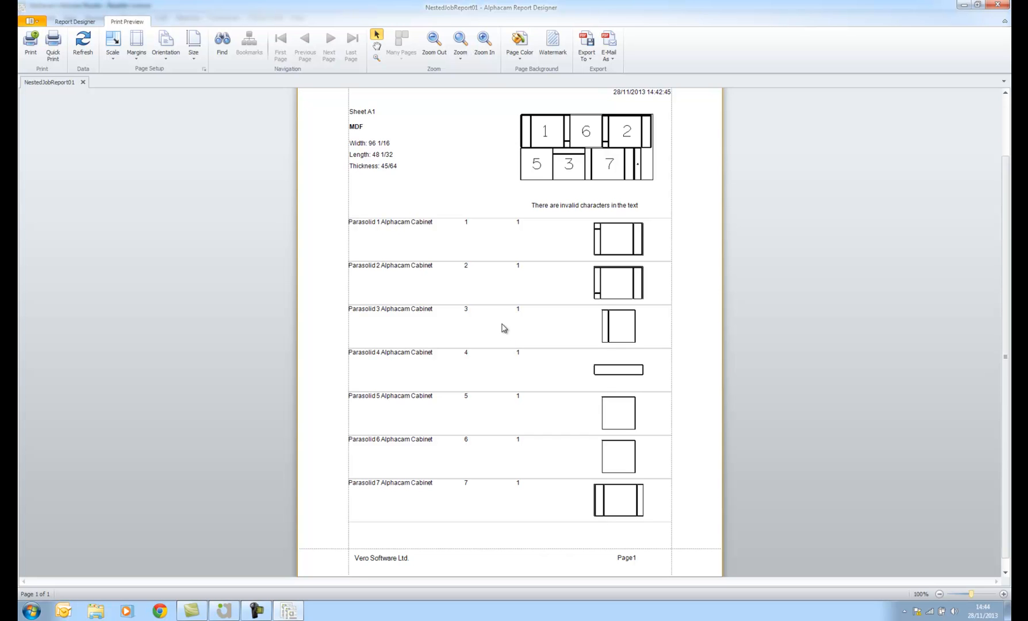
mouse_move(499, 330)
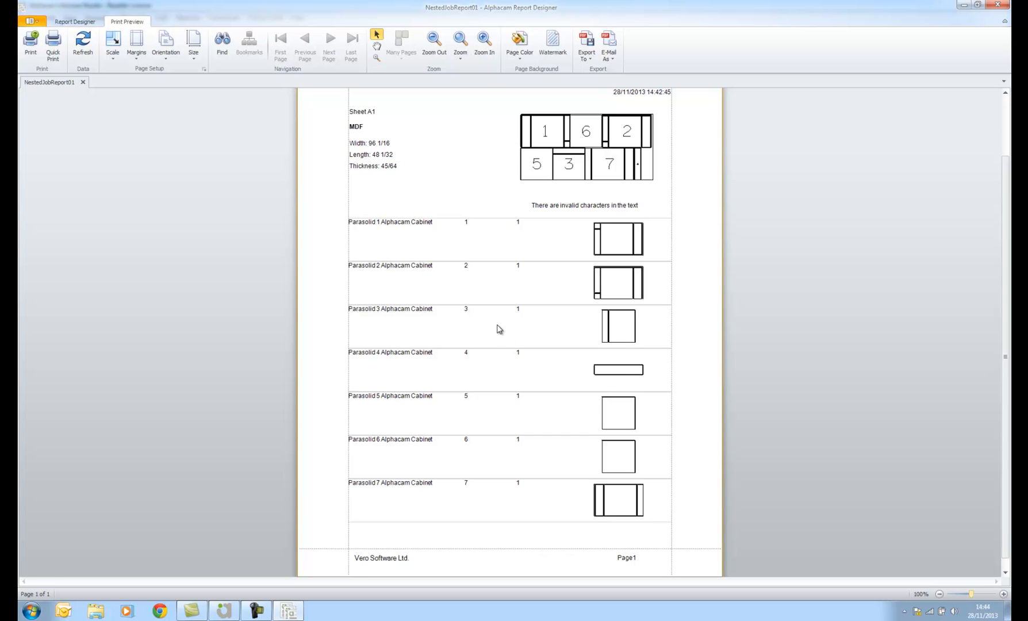
mouse_move(495, 326)
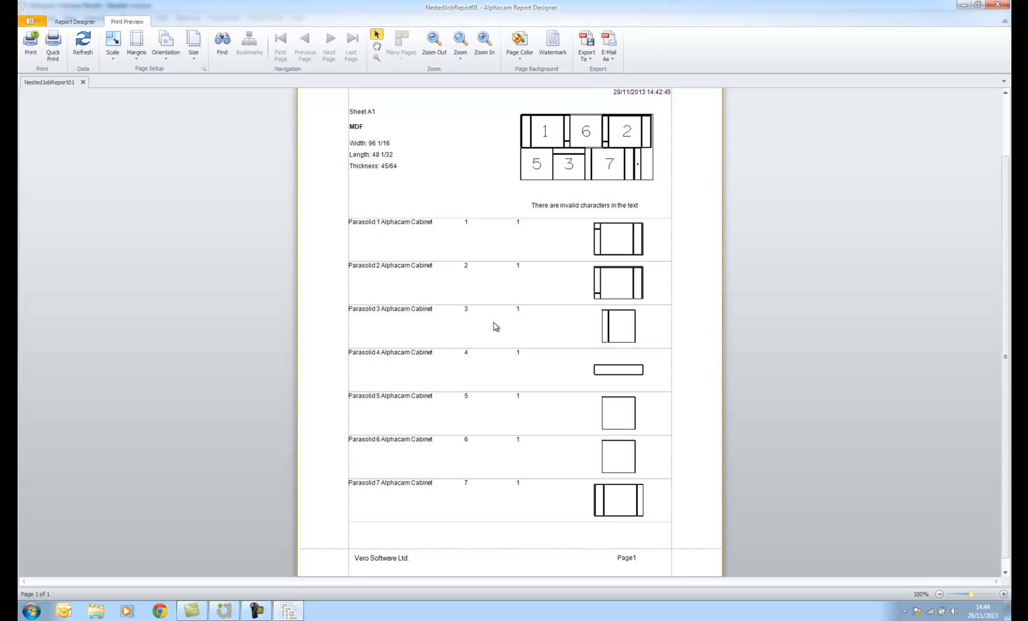